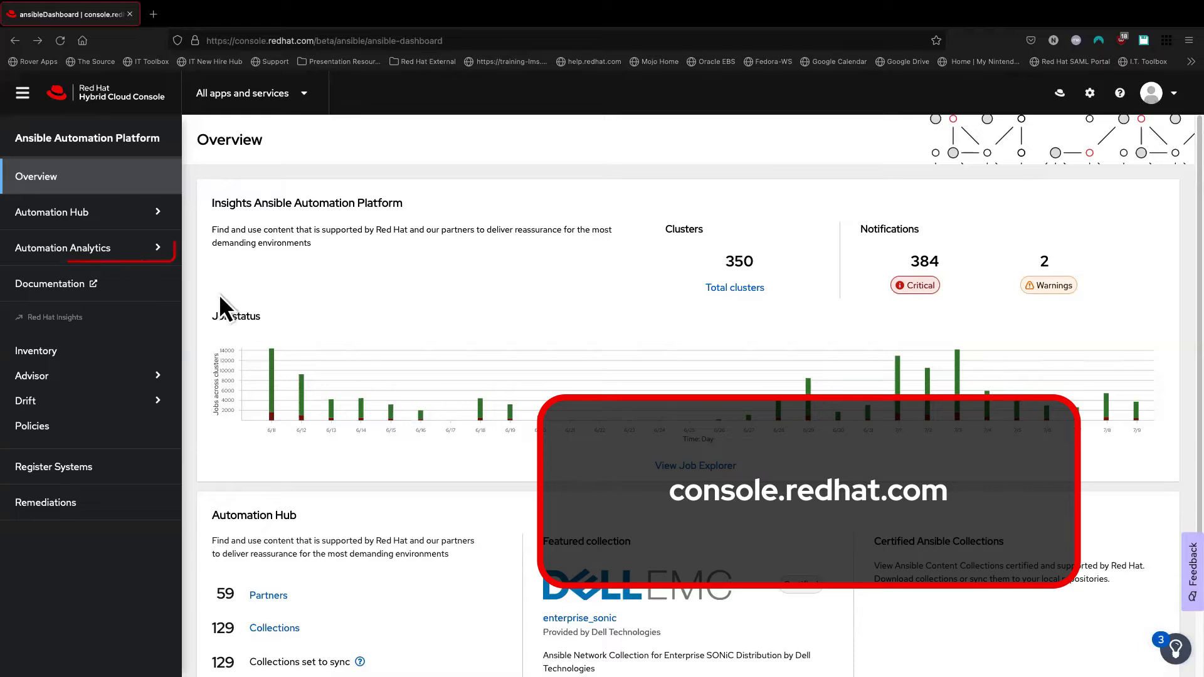
Expand the Automation Analytics section in the left navigation to reveal its pages.
click(63, 247)
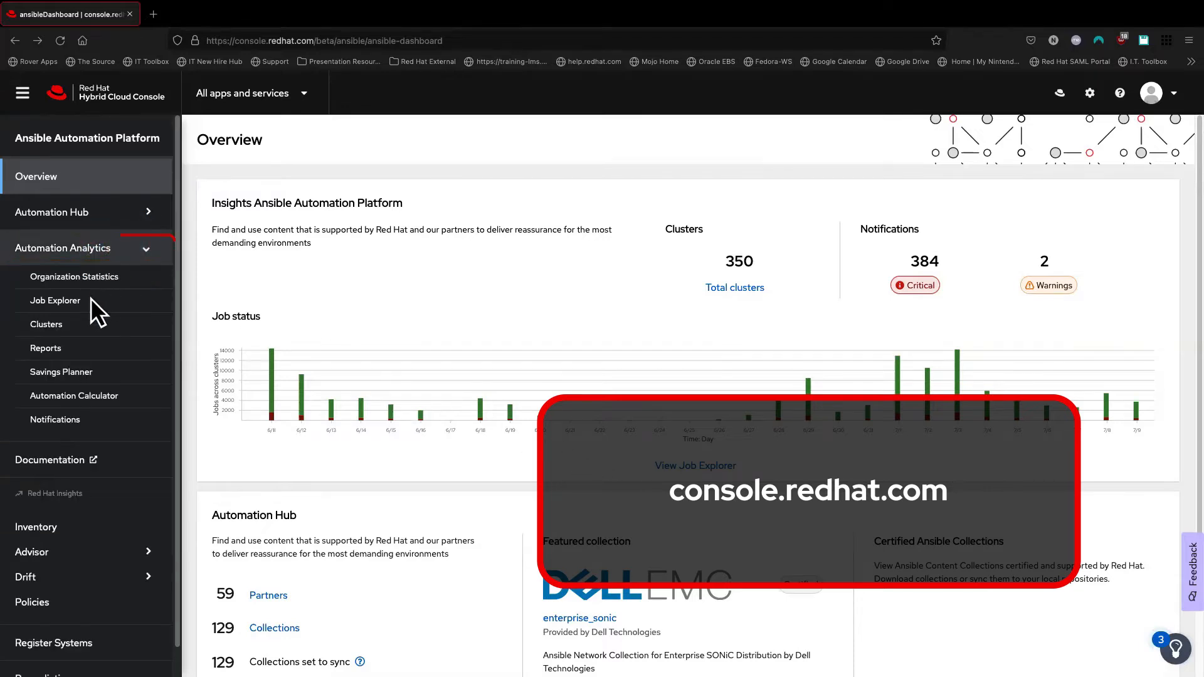
mouse_move(96, 438)
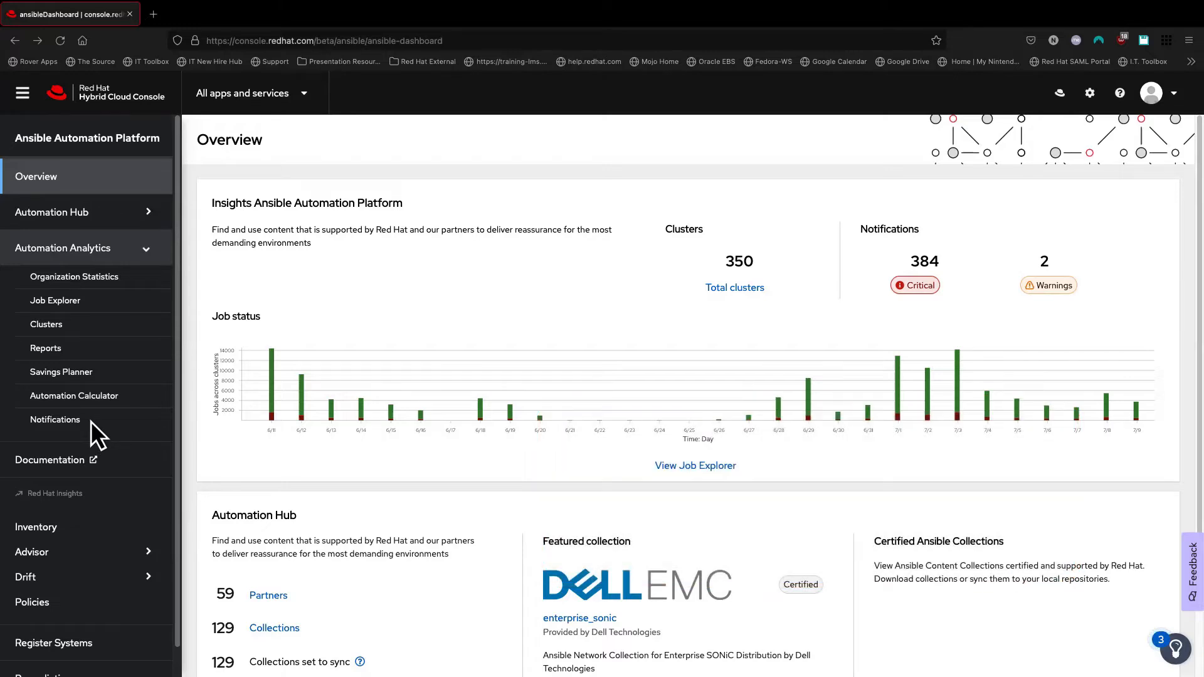
Show the Savings Planner with its eight automation plans and projected savings.
click(61, 373)
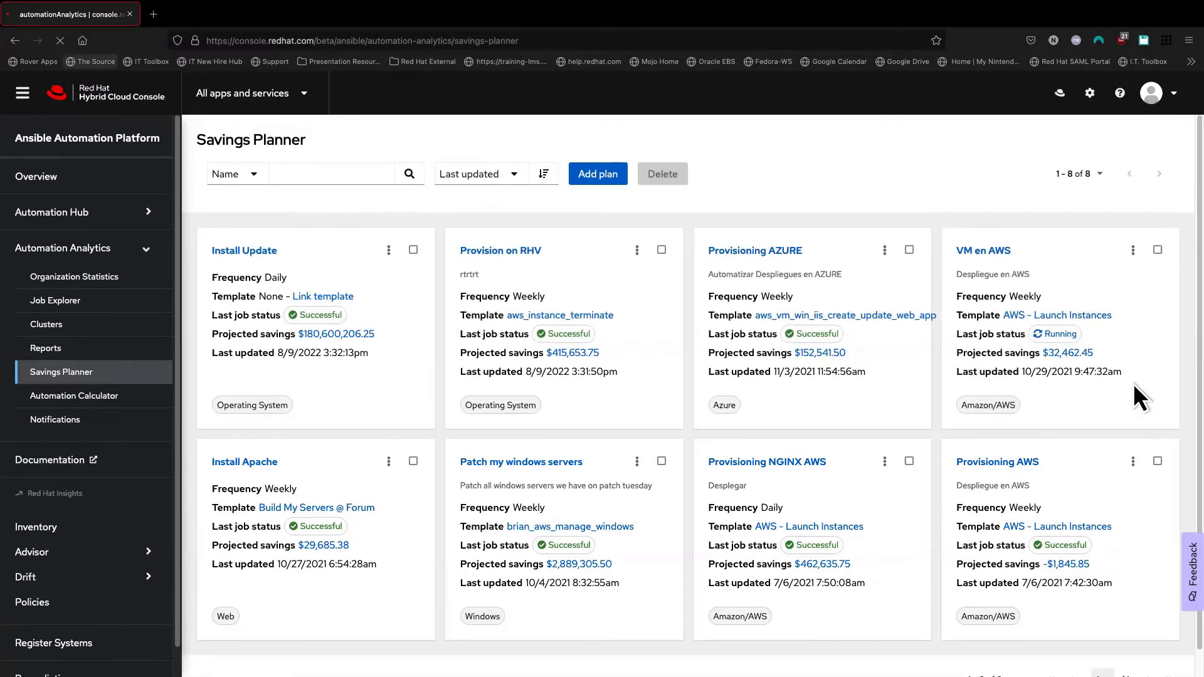
mouse_move(1110, 395)
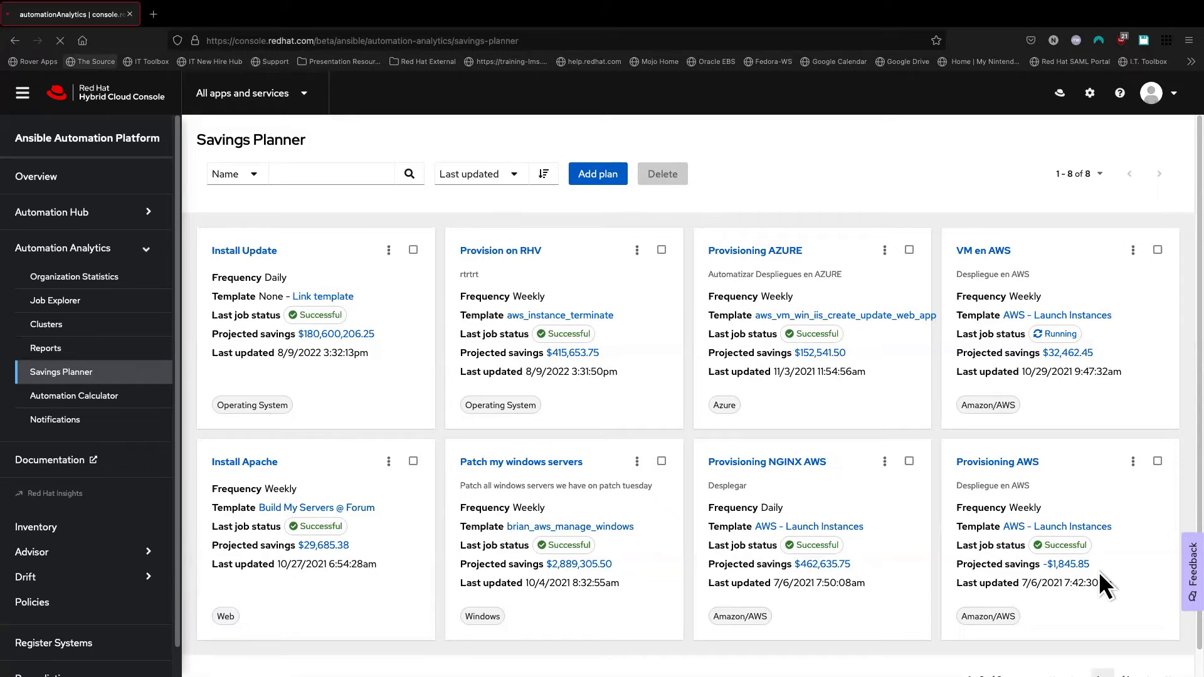
mouse_move(607, 481)
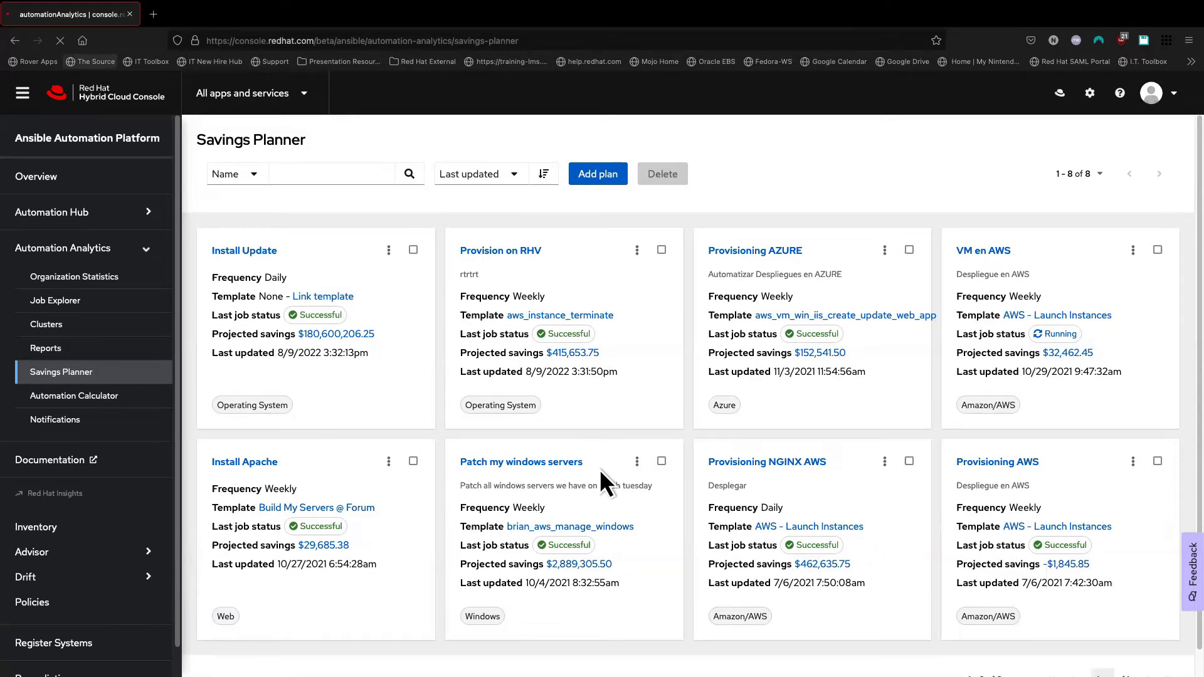
View the Patch my windows servers plan statistics in hours, showing 57,786 hours saved.
click(520, 461)
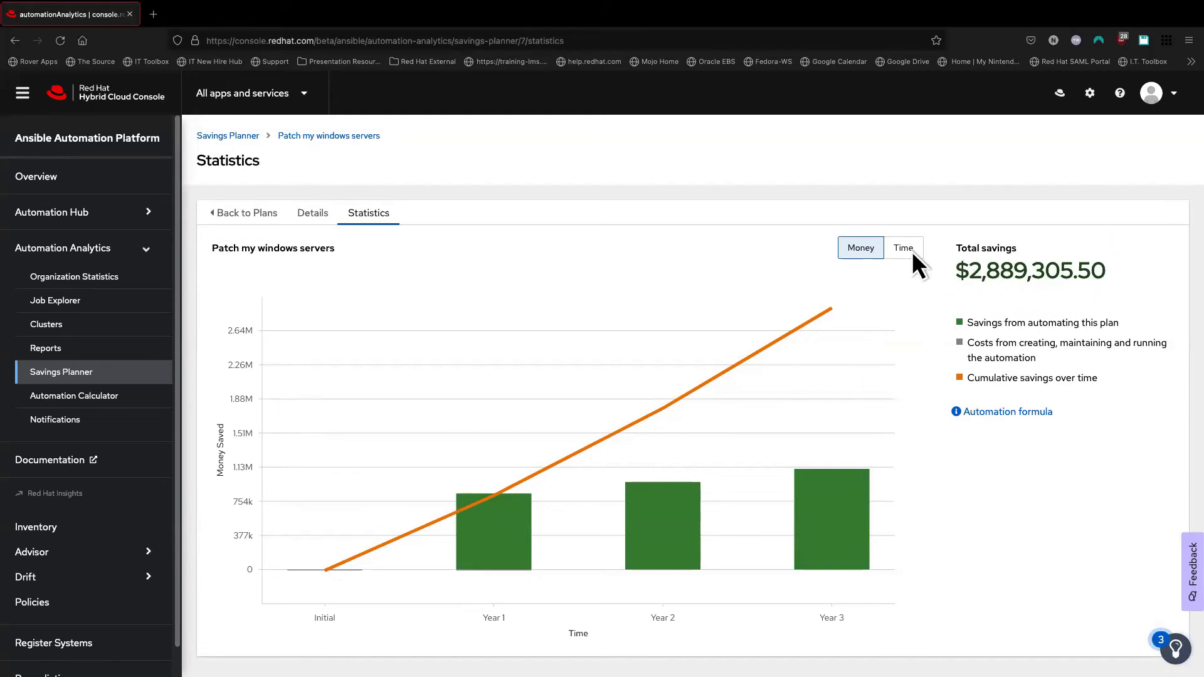
click(903, 247)
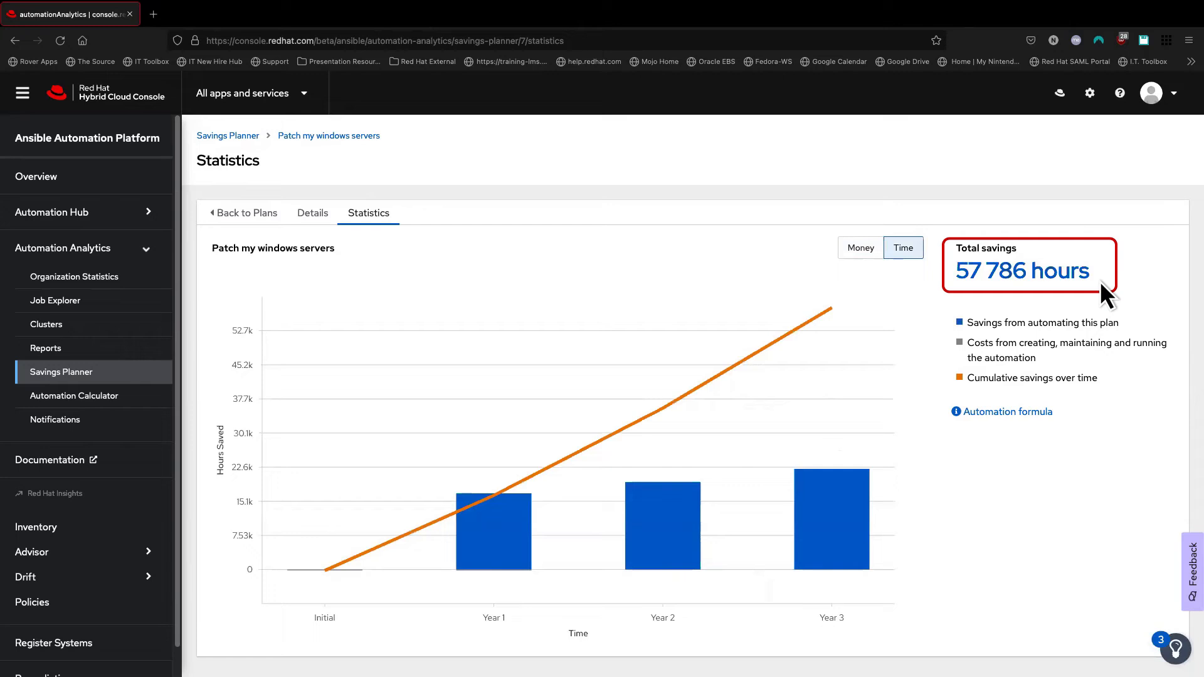
mouse_move(1106, 296)
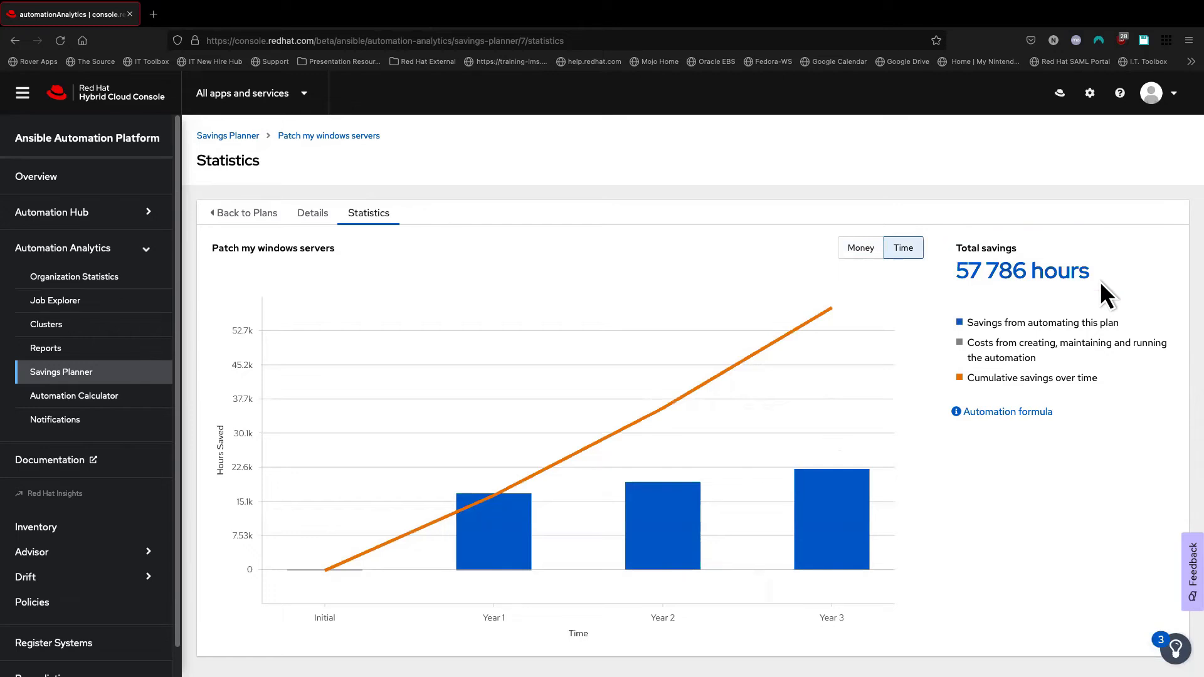
mouse_move(458, 376)
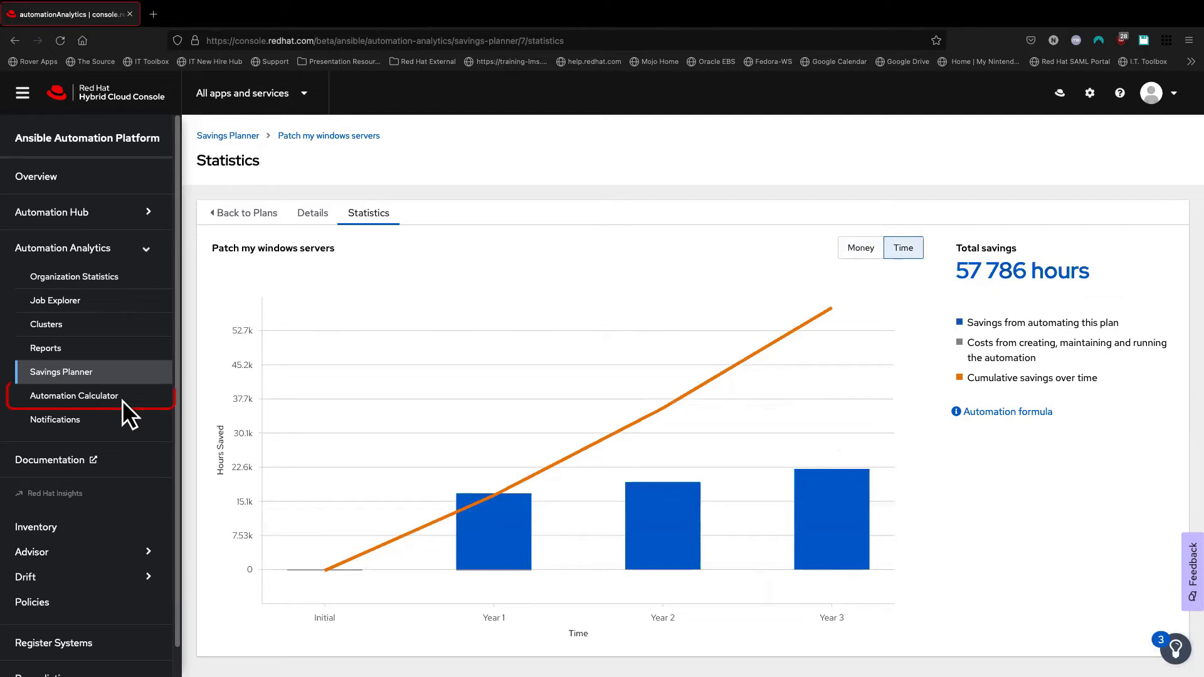
Show the Automation Calculator savings table with total savings of $40,709,076.19.
click(74, 395)
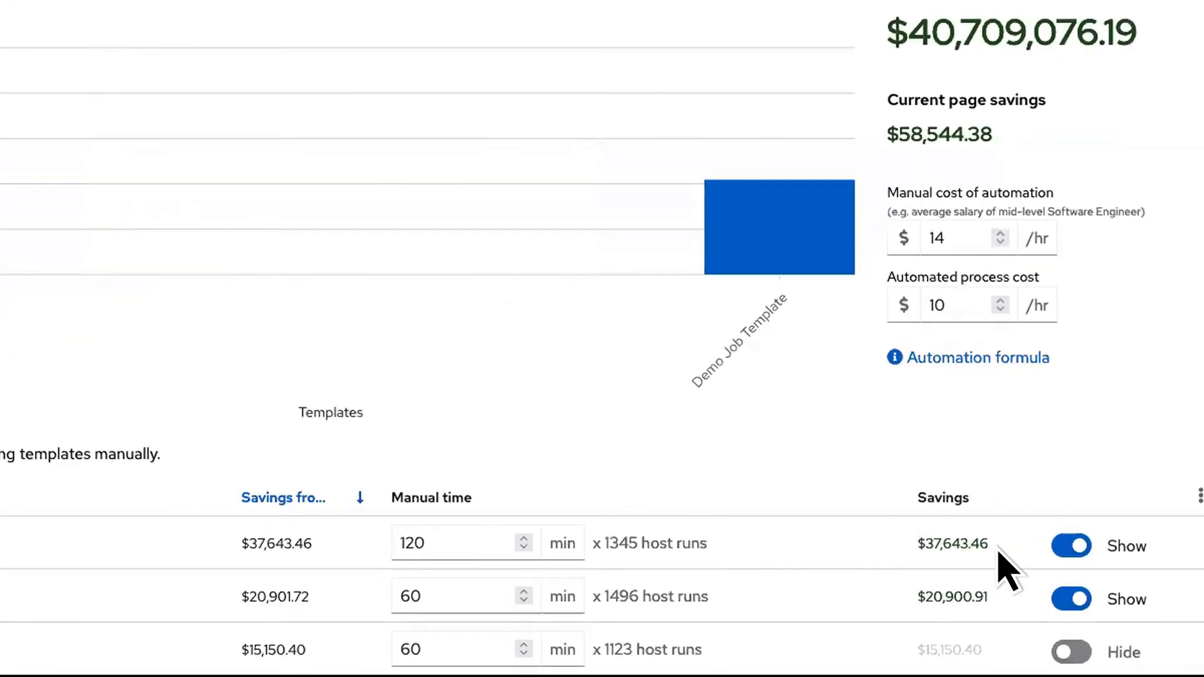
scroll(up, 3)
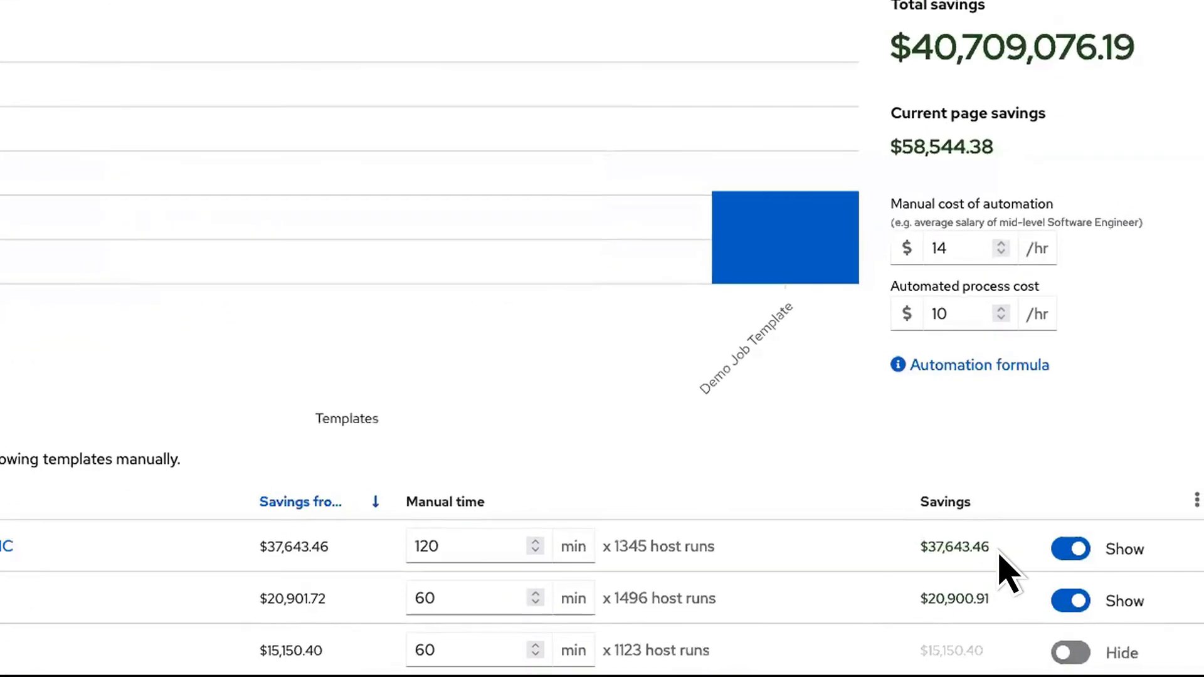